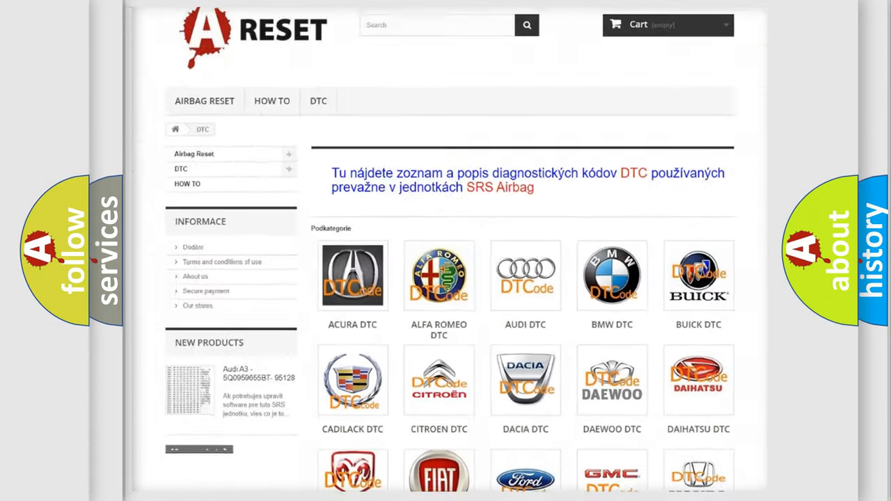
# Step: Select Infiniti from the DTC brand grid and review its diagnostic trouble code list
pyautogui.scroll(-3)
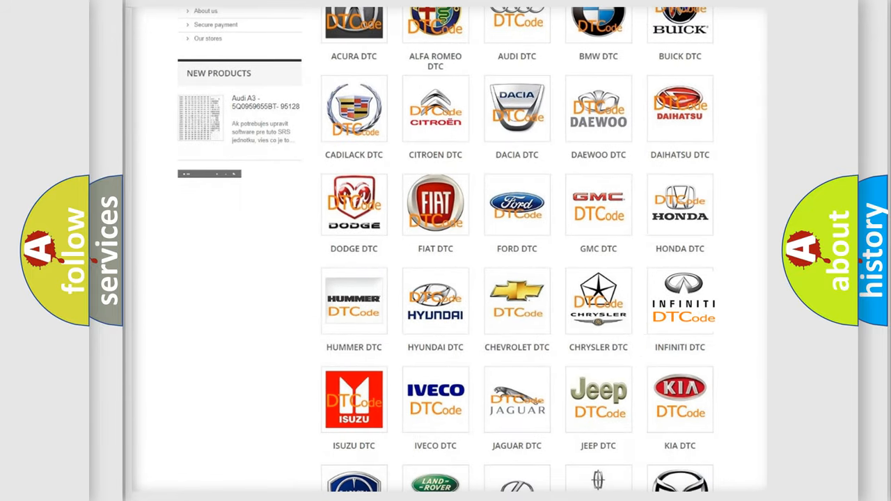
pyautogui.click(679, 300)
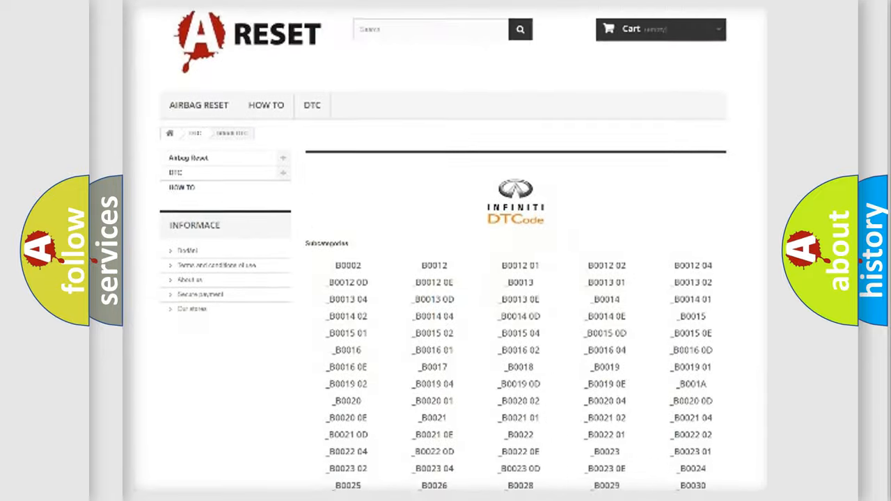
pyautogui.scroll(-3)
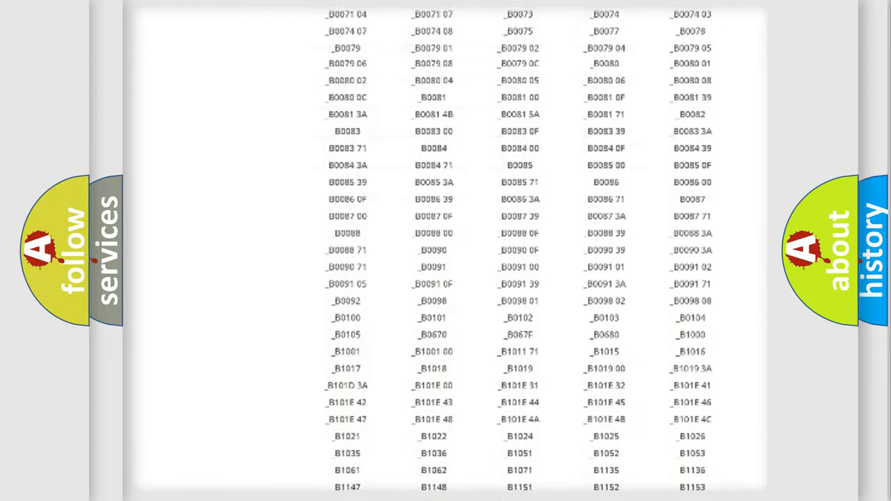